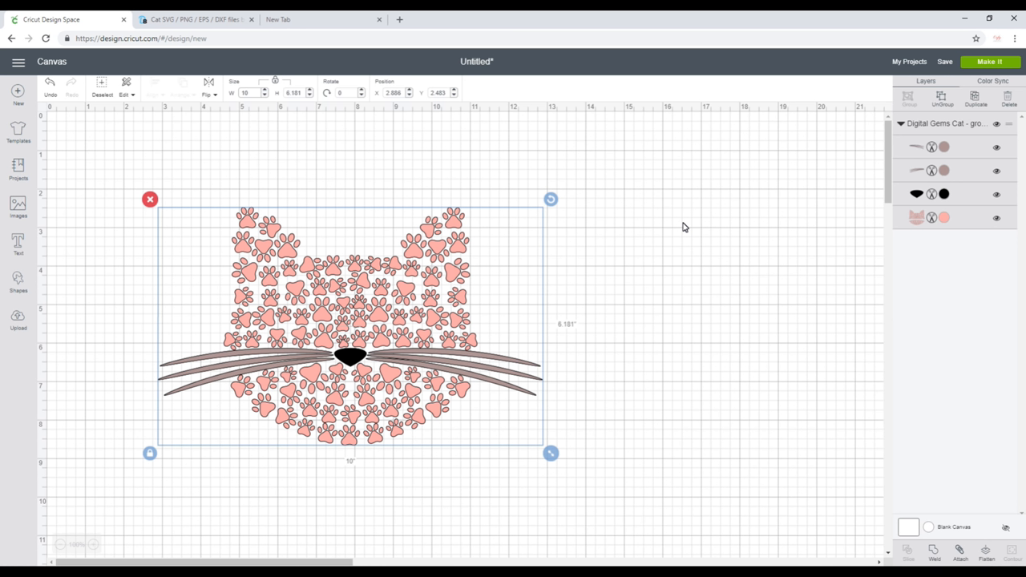
pyautogui.moveTo(263, 292)
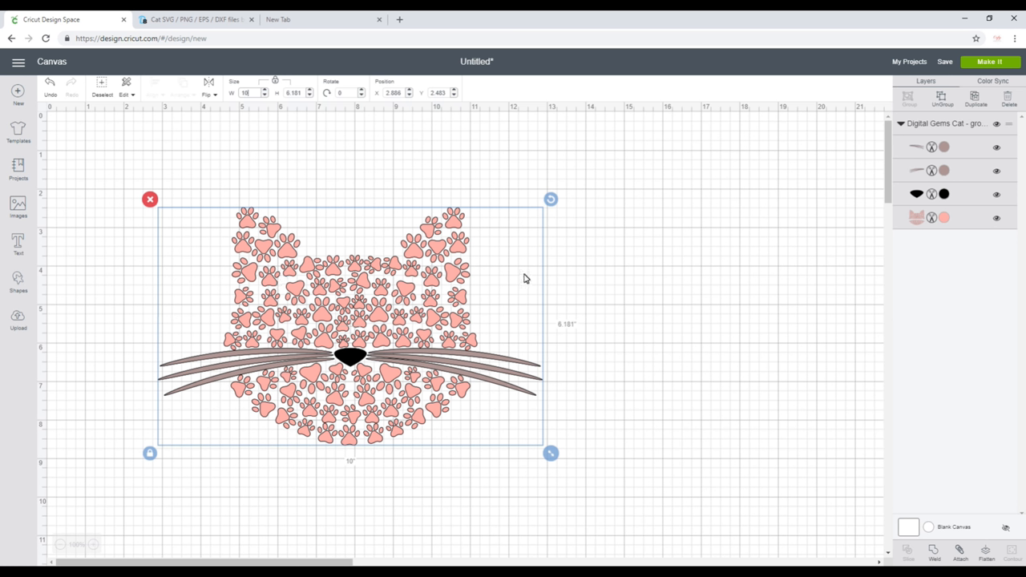
pyautogui.moveTo(743, 391)
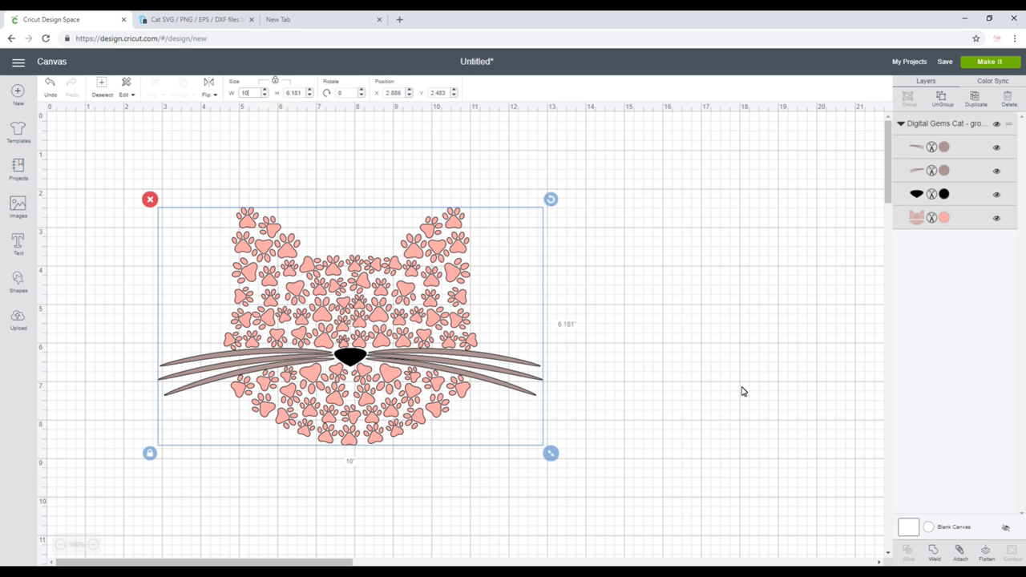
pyautogui.moveTo(939, 558)
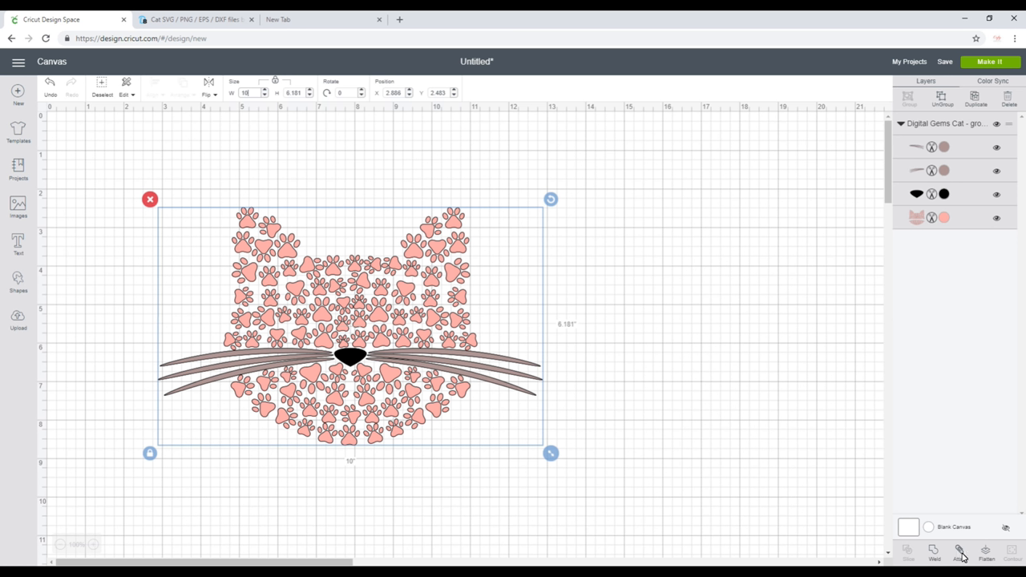
# Step: Attach the cat face pieces into one layer and advance past the mat preview to material selection
pyautogui.click(962, 555)
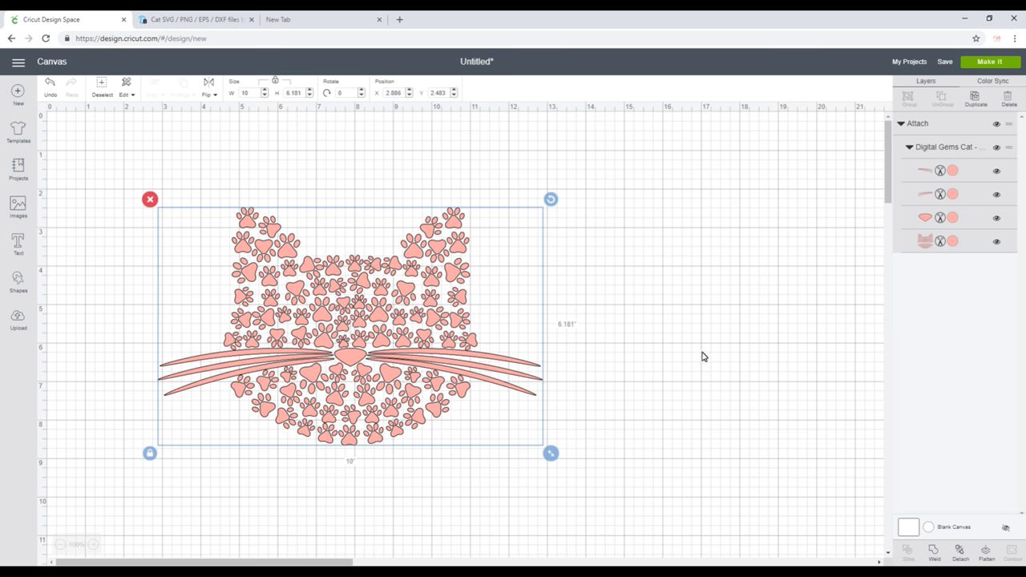
pyautogui.moveTo(995, 63)
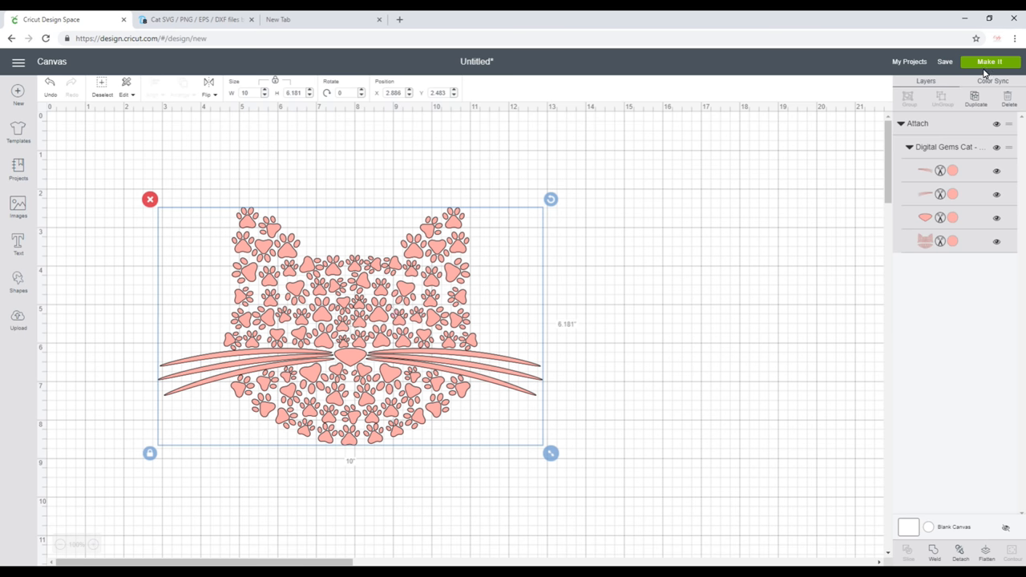
pyautogui.click(993, 61)
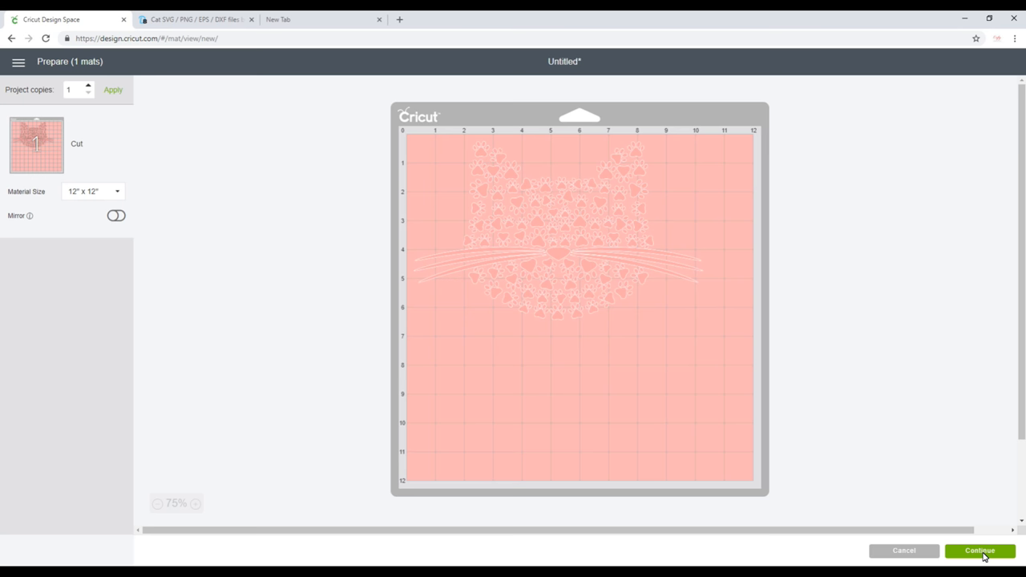
pyautogui.click(971, 552)
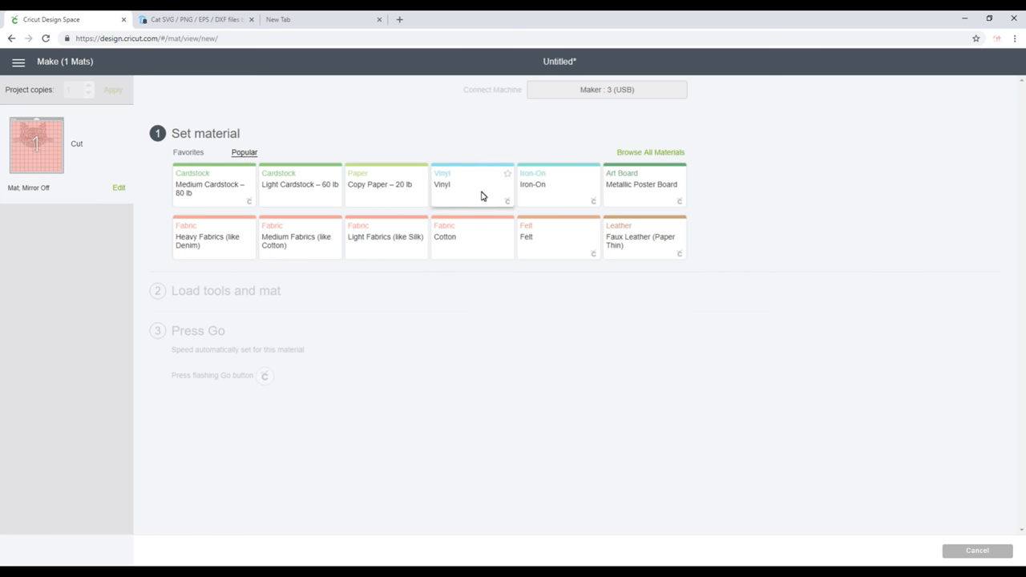